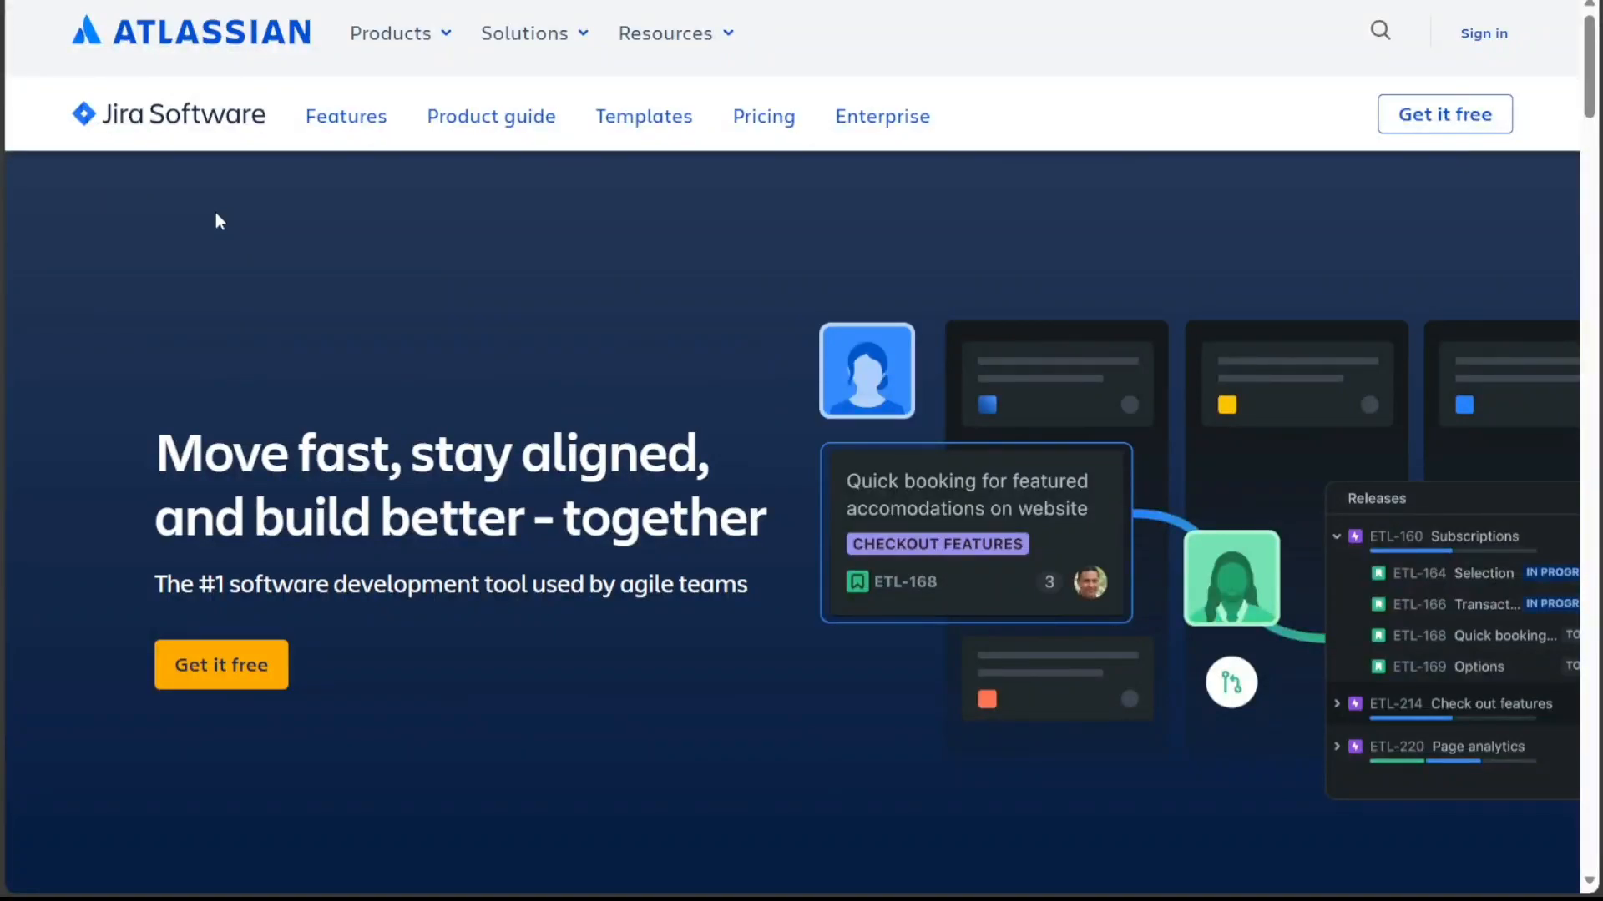
mouse_move(200, 154)
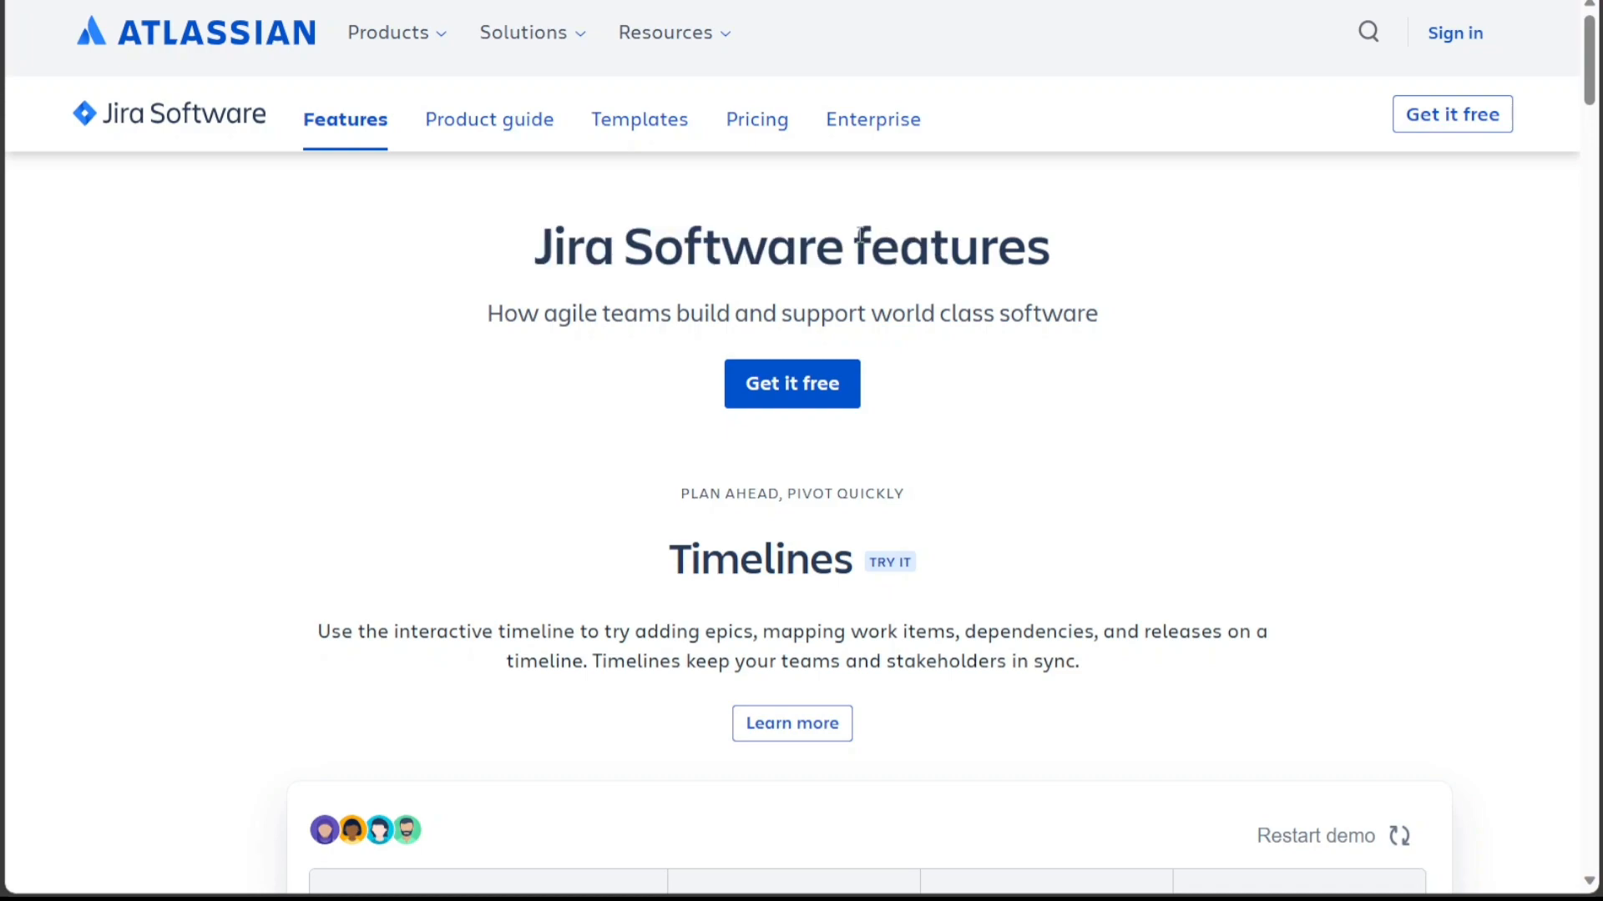
double_click(950, 247)
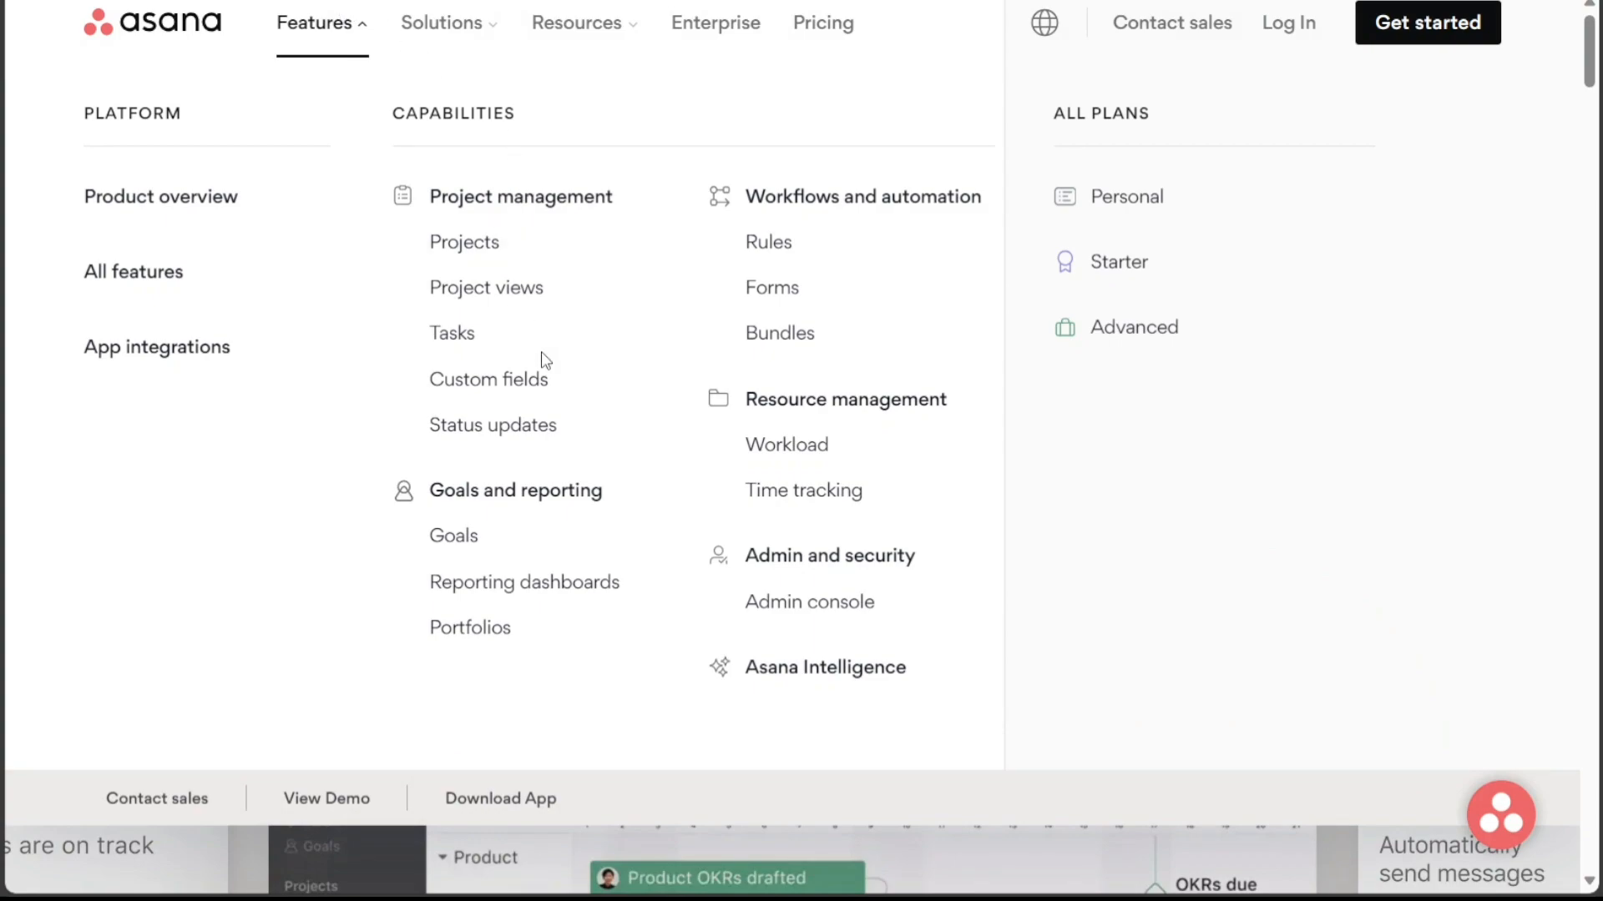
mouse_move(800, 224)
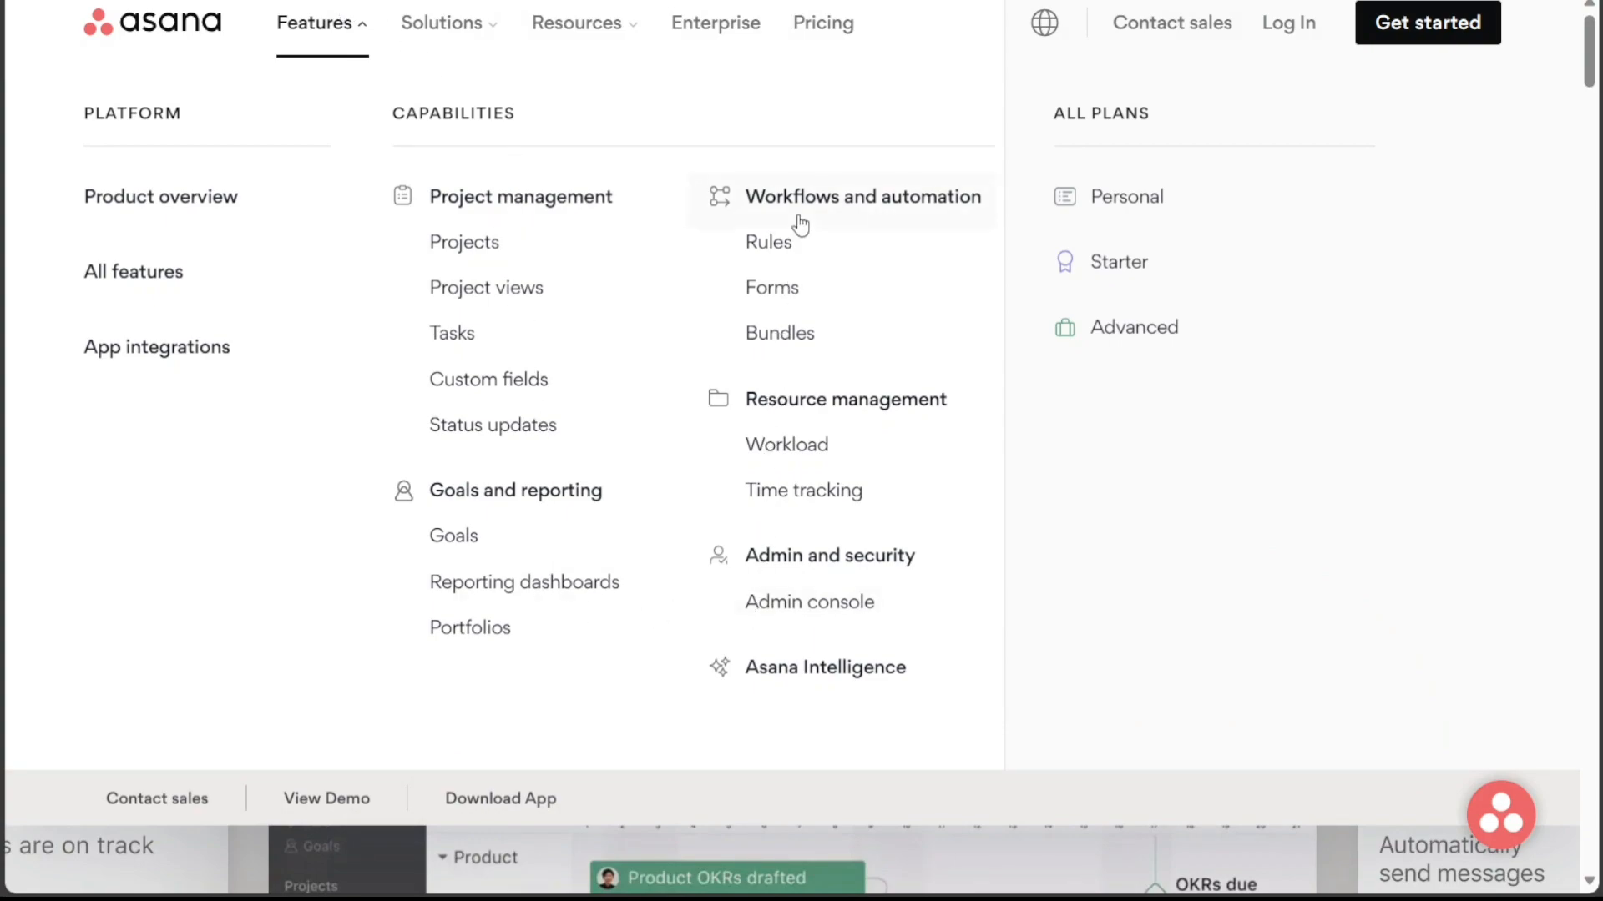
mouse_move(439, 269)
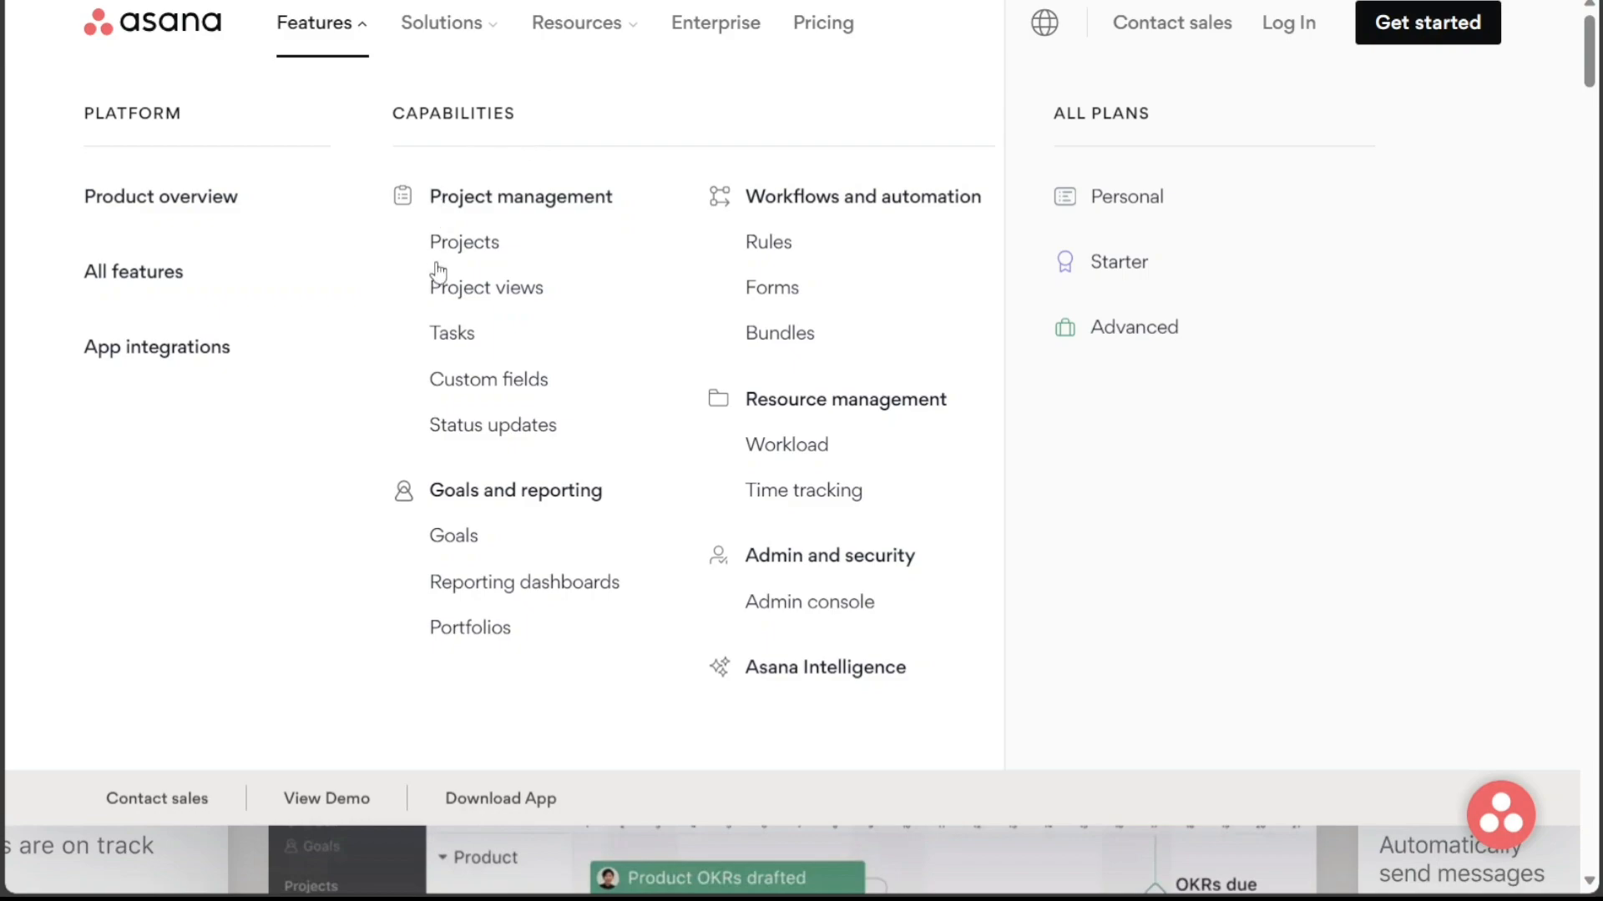
mouse_move(734, 230)
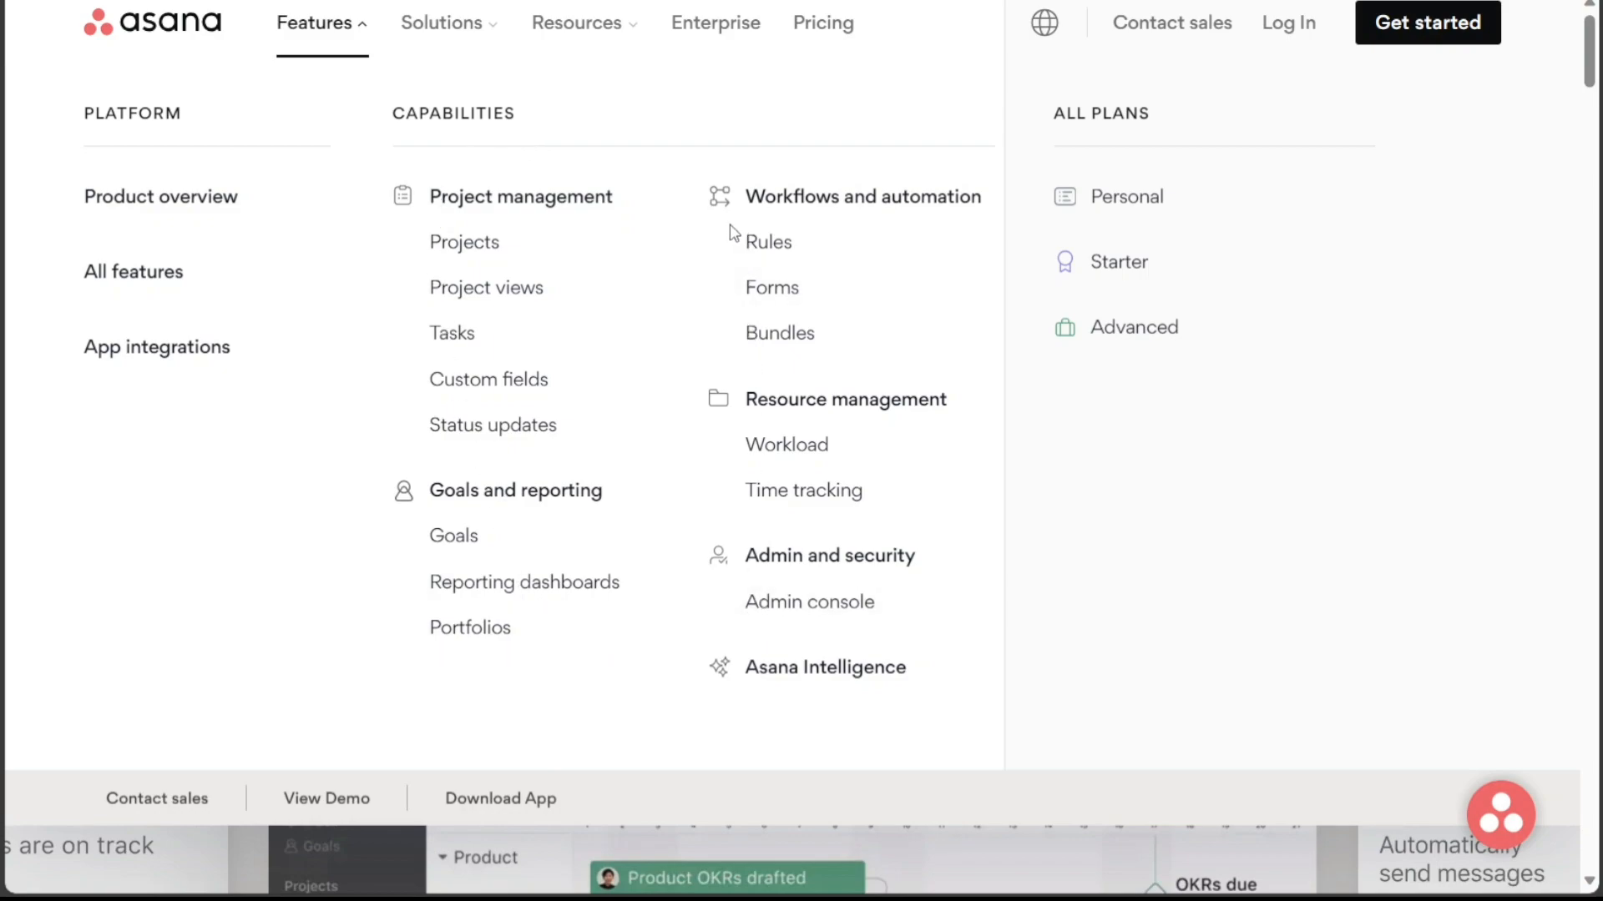
mouse_move(714, 264)
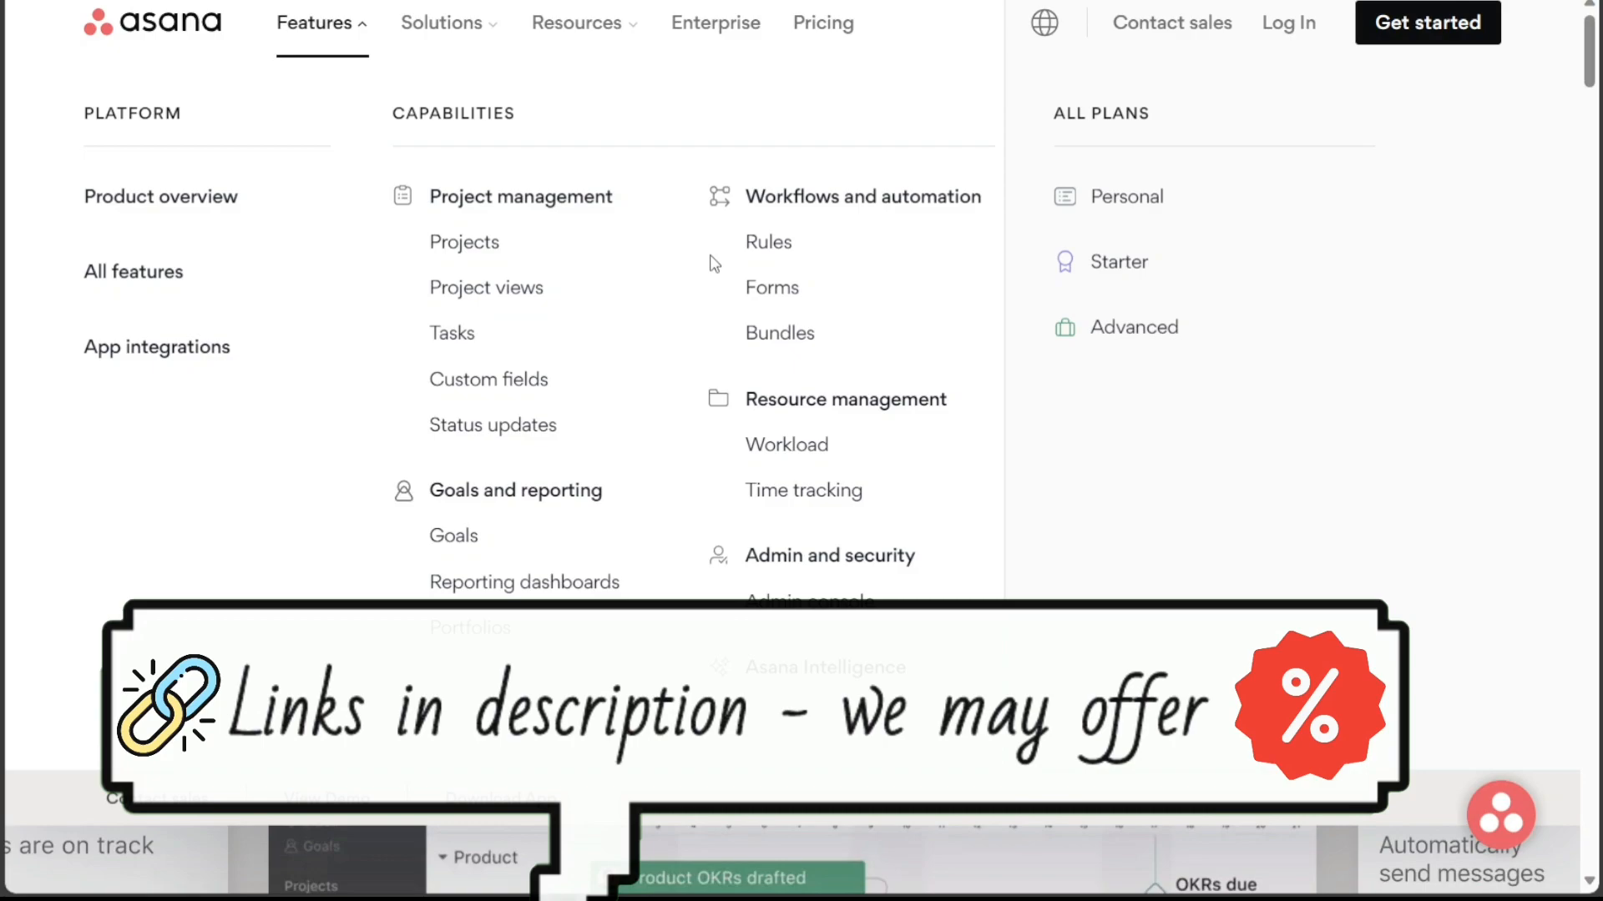
mouse_move(683, 95)
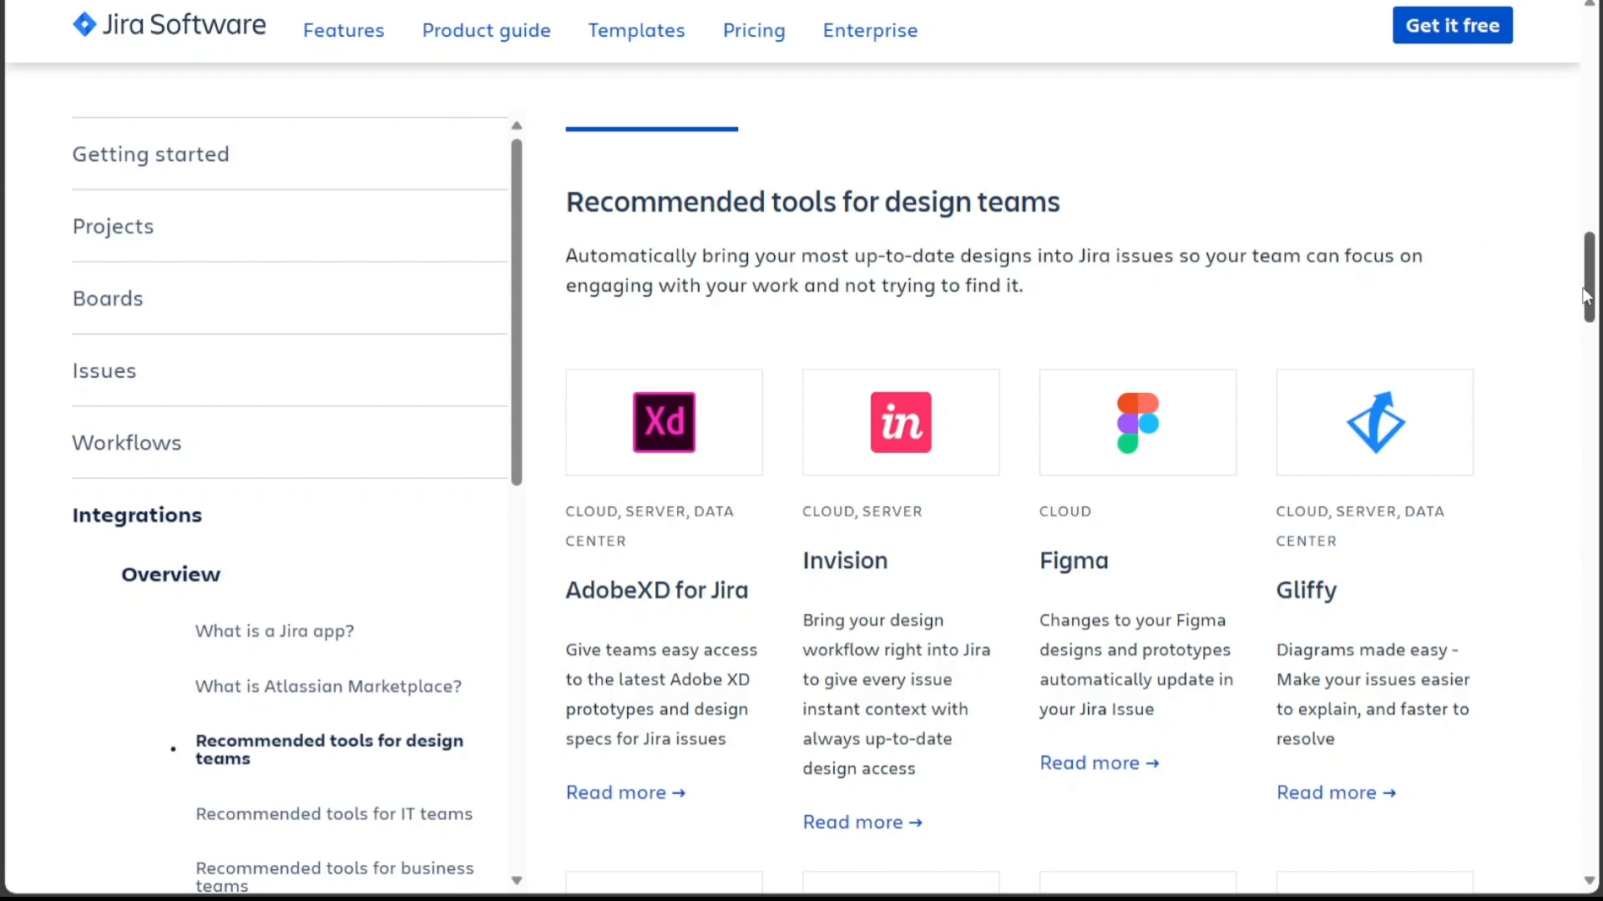
Step: Scroll up the Integrations overview to the 'What is a Jira app?' section
scroll(up, 3)
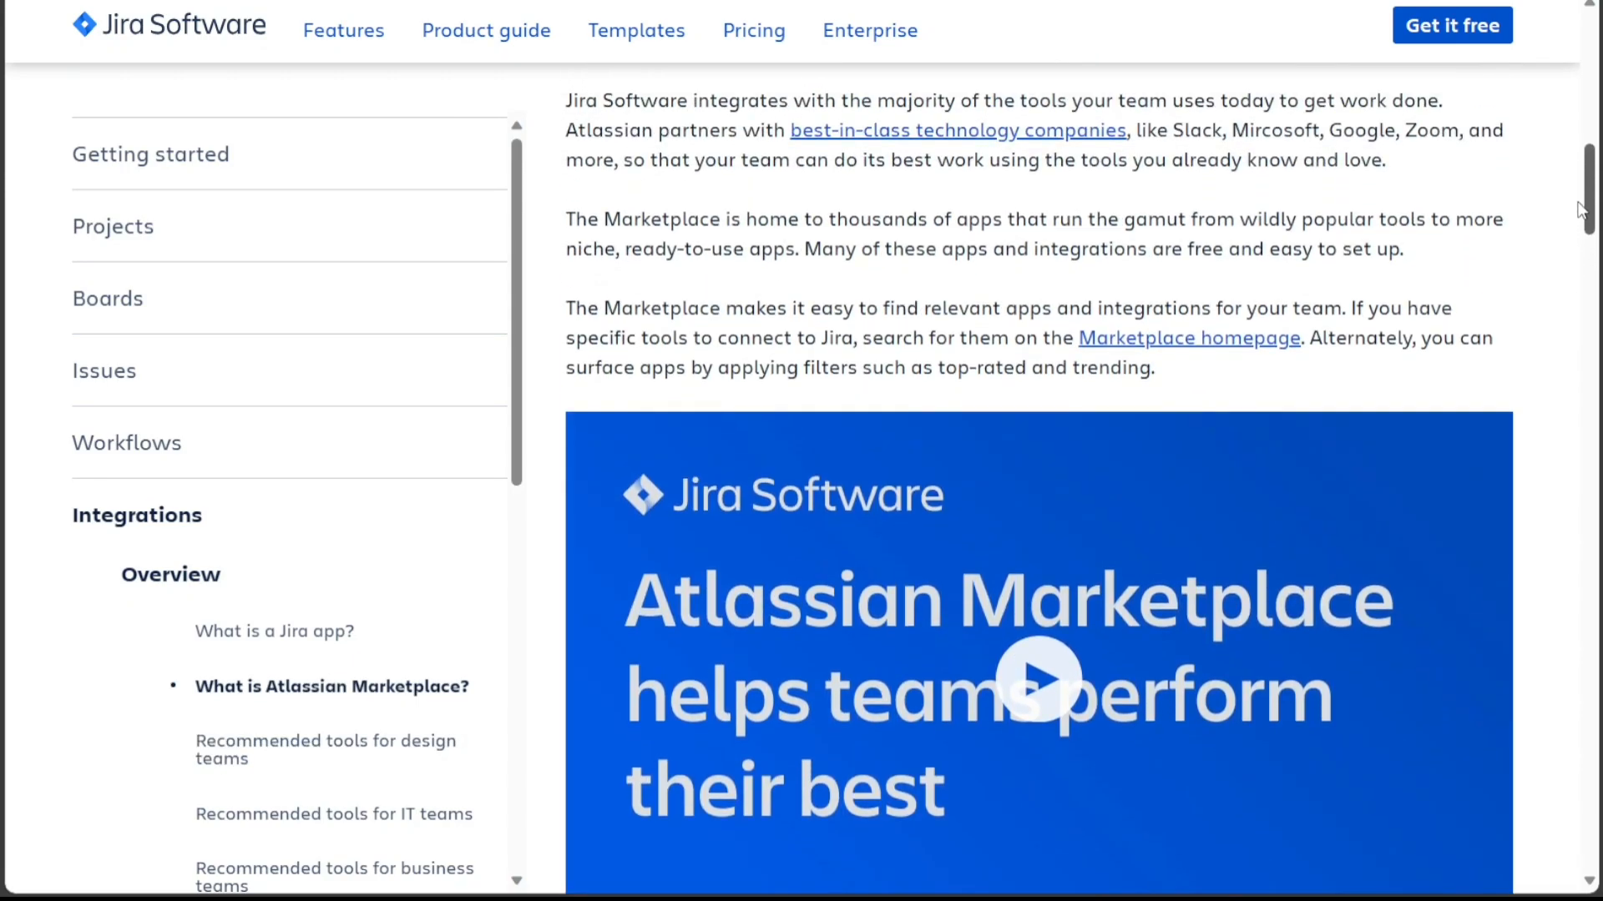
scroll(up, 3)
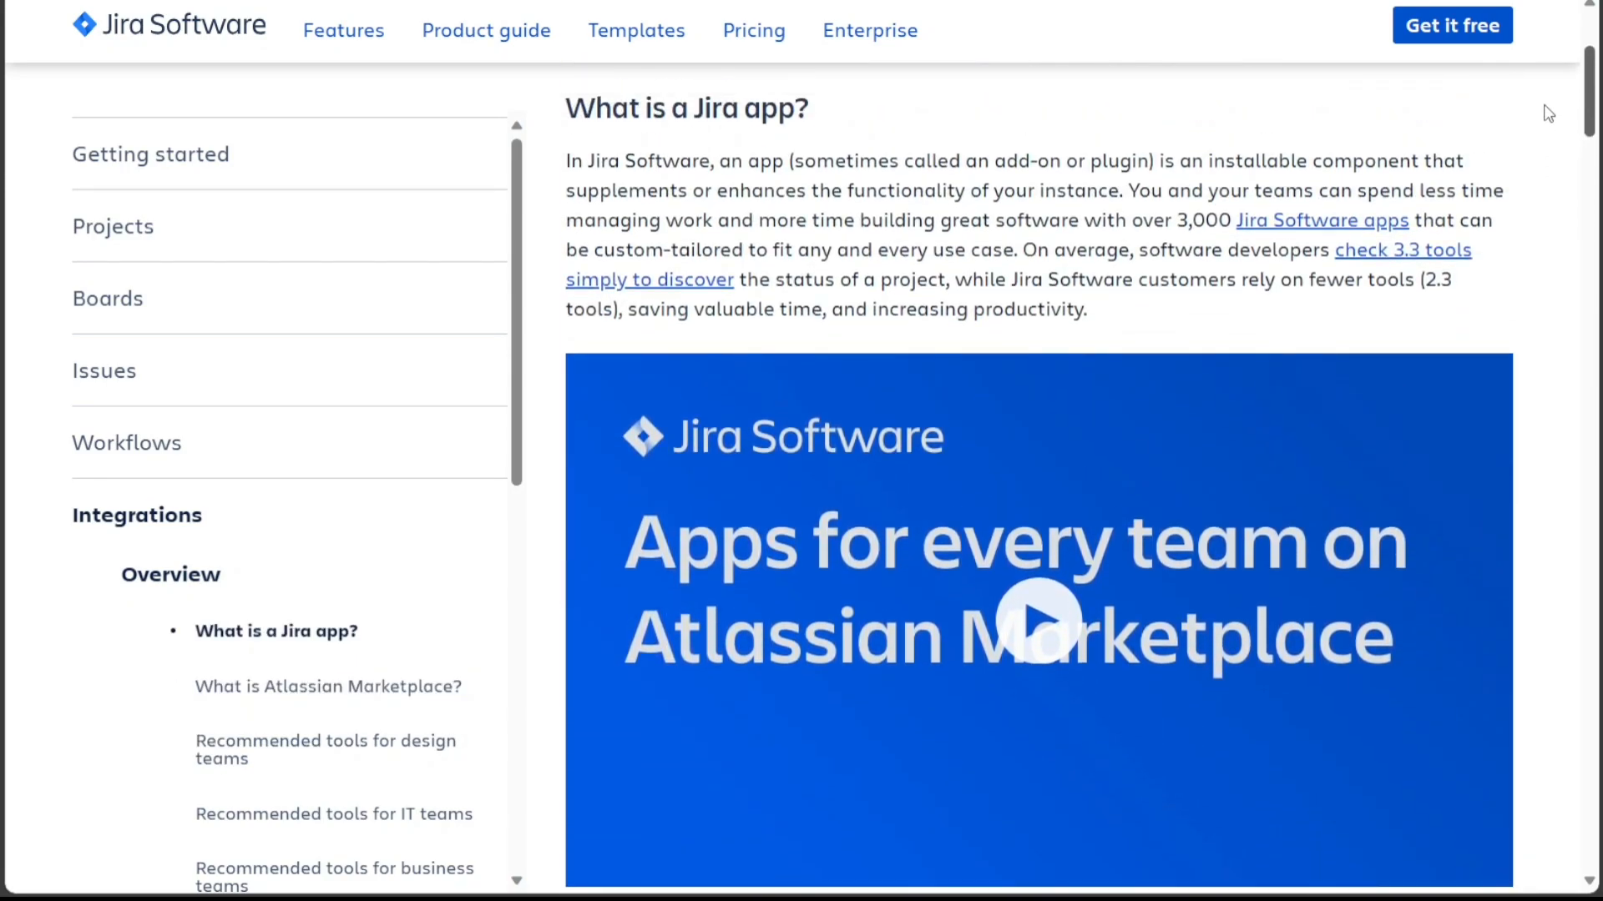
scroll(up, 3)
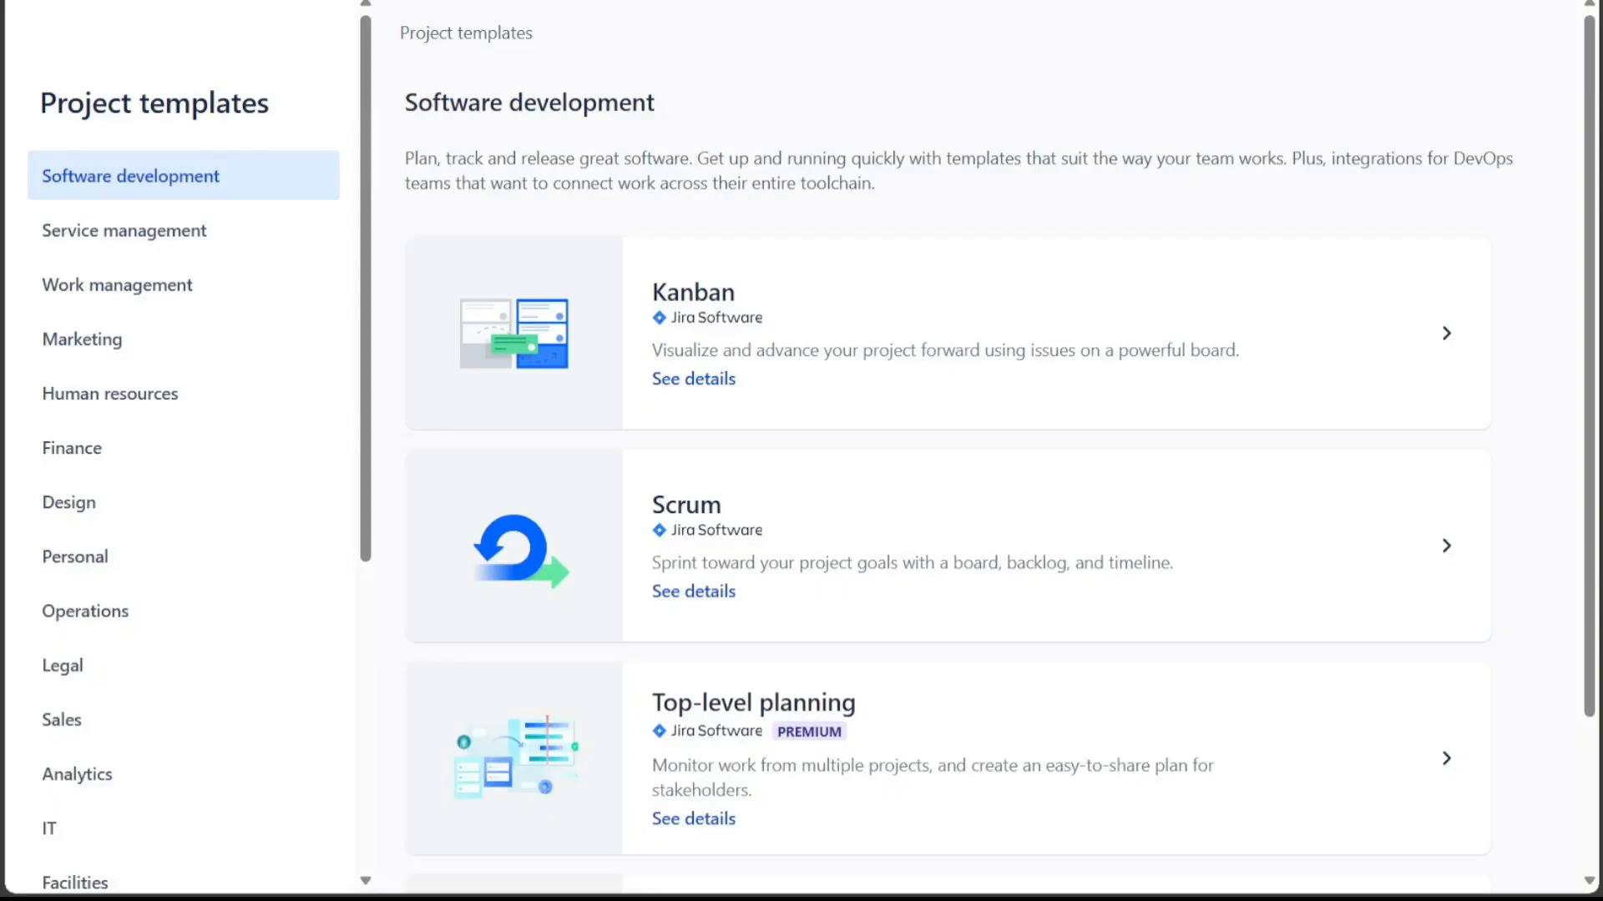
mouse_move(748, 67)
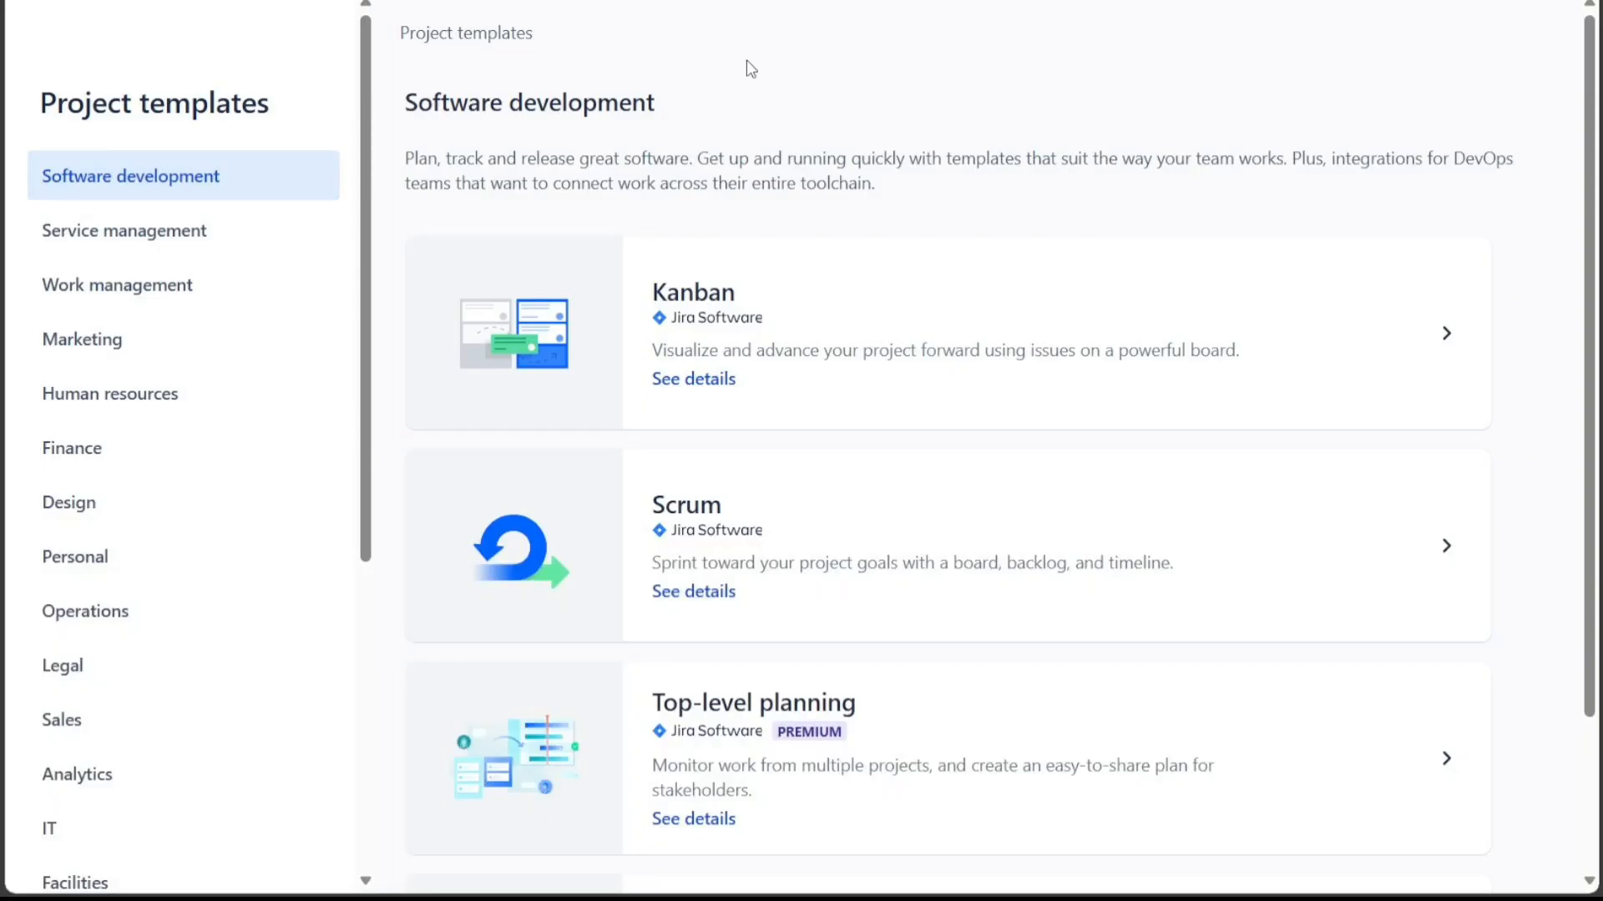
mouse_move(691, 504)
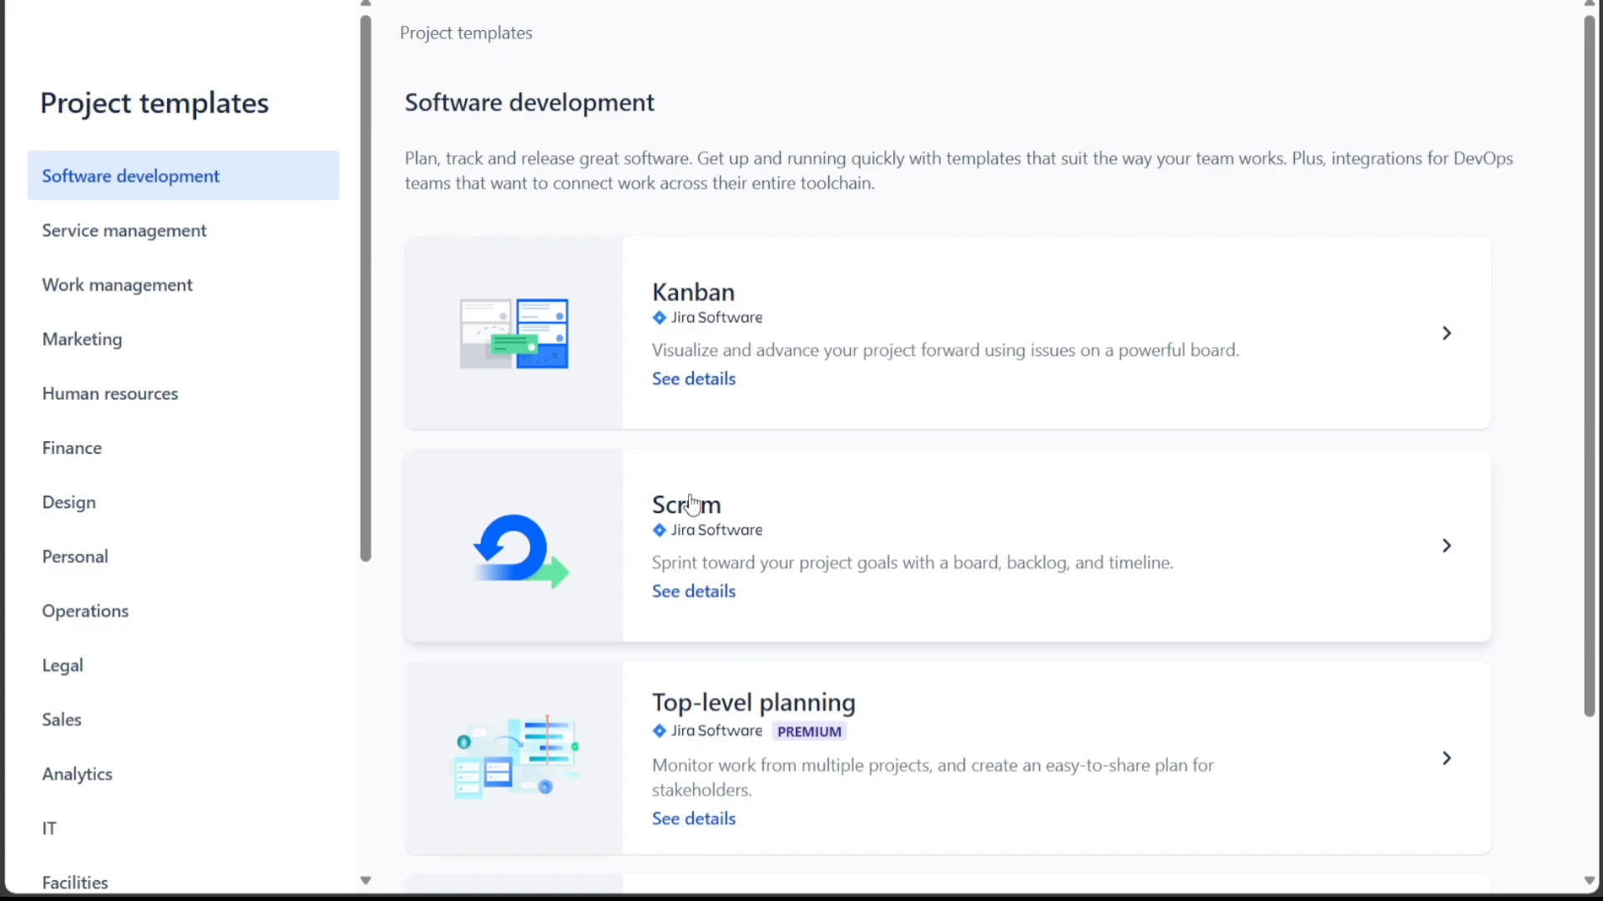
mouse_move(225, 748)
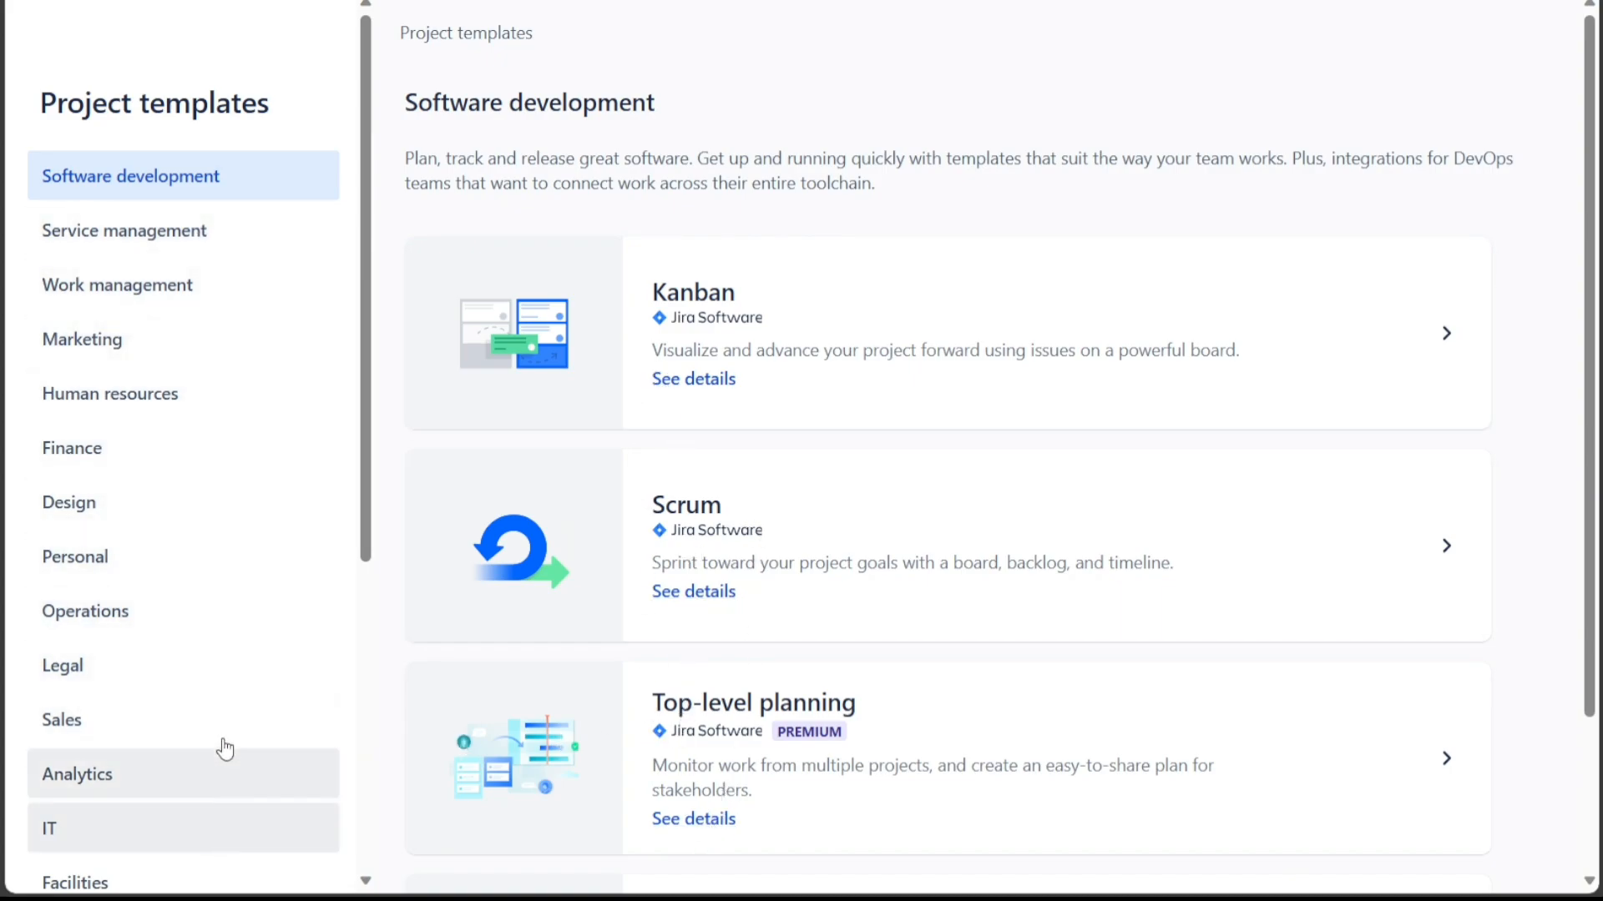
mouse_move(235, 197)
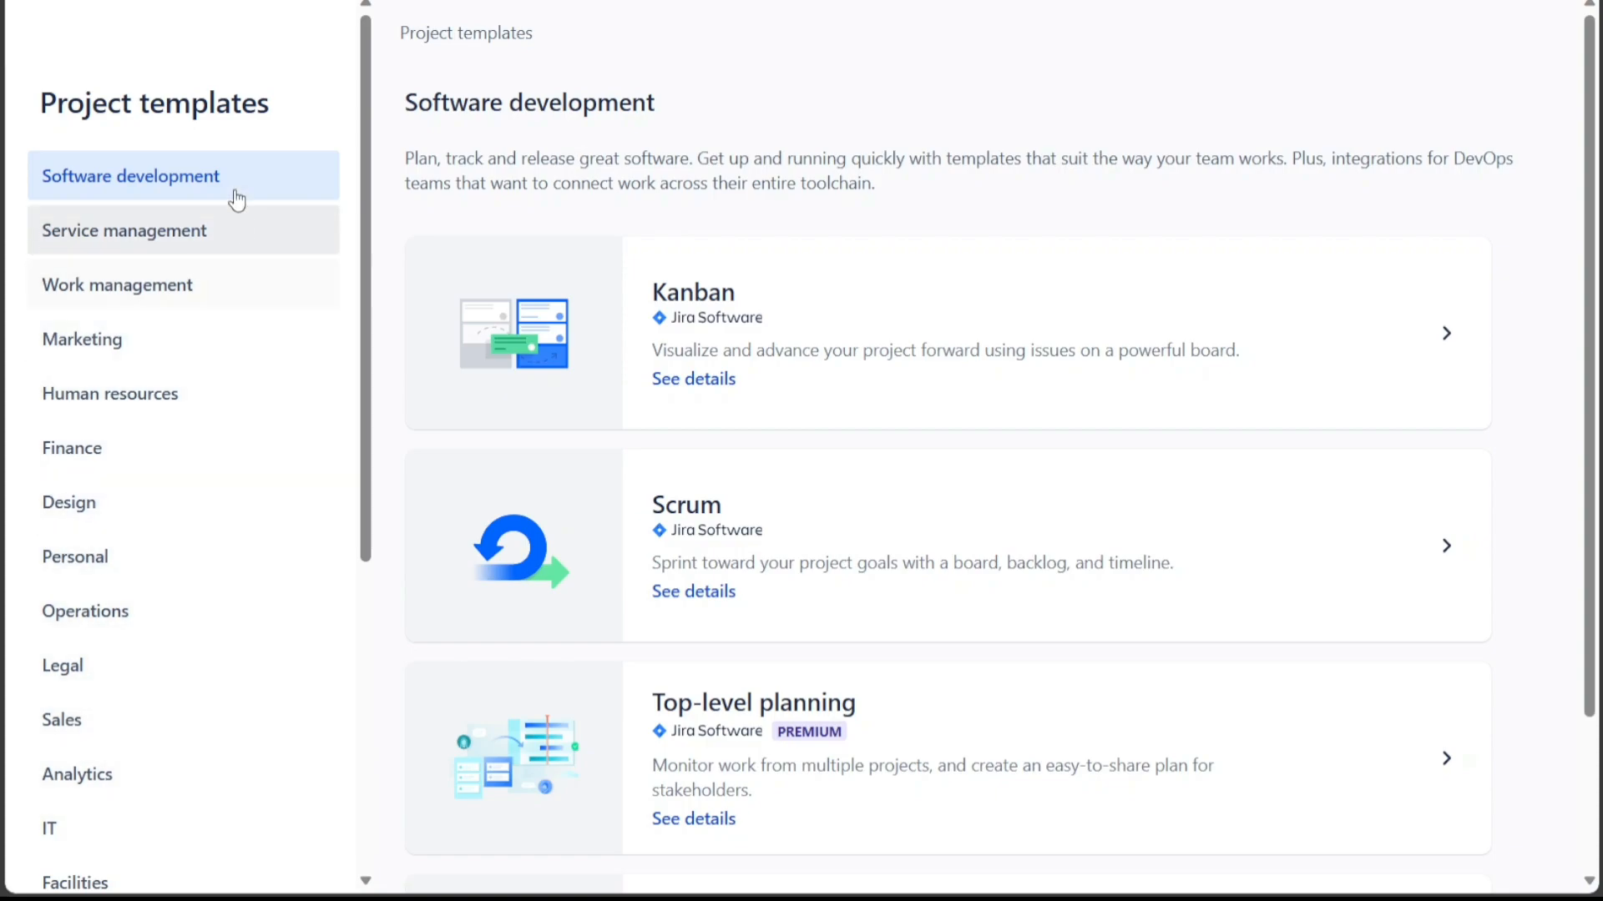
Step: Scroll down the Software development templates to view Kanban, Scrum and Top-level planning
scroll(down, 3)
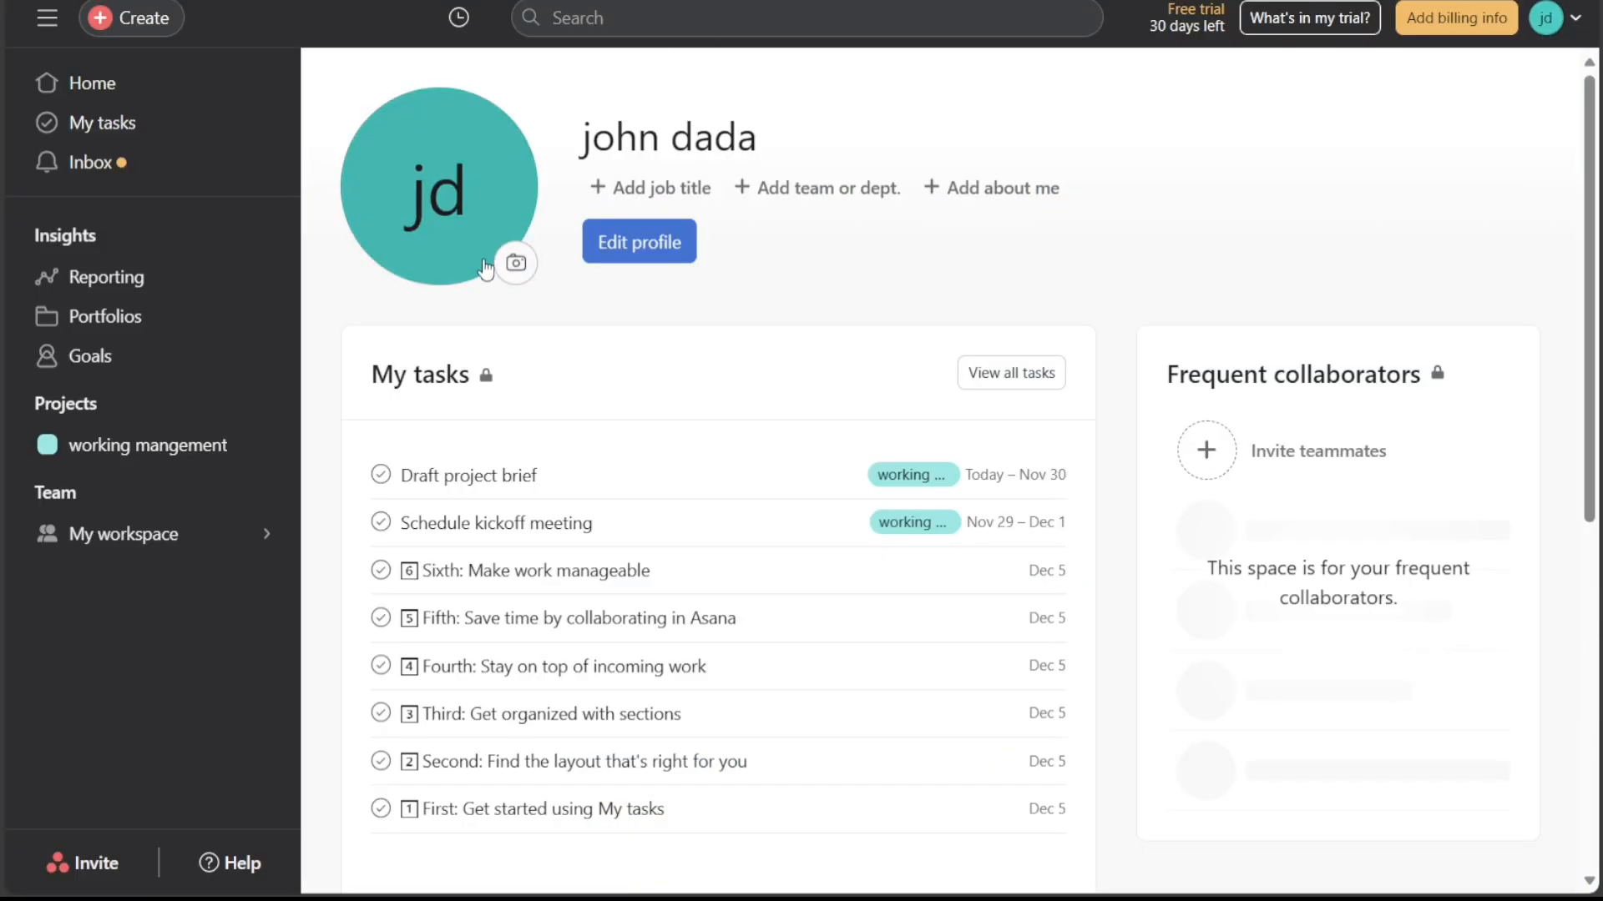
mouse_move(238, 594)
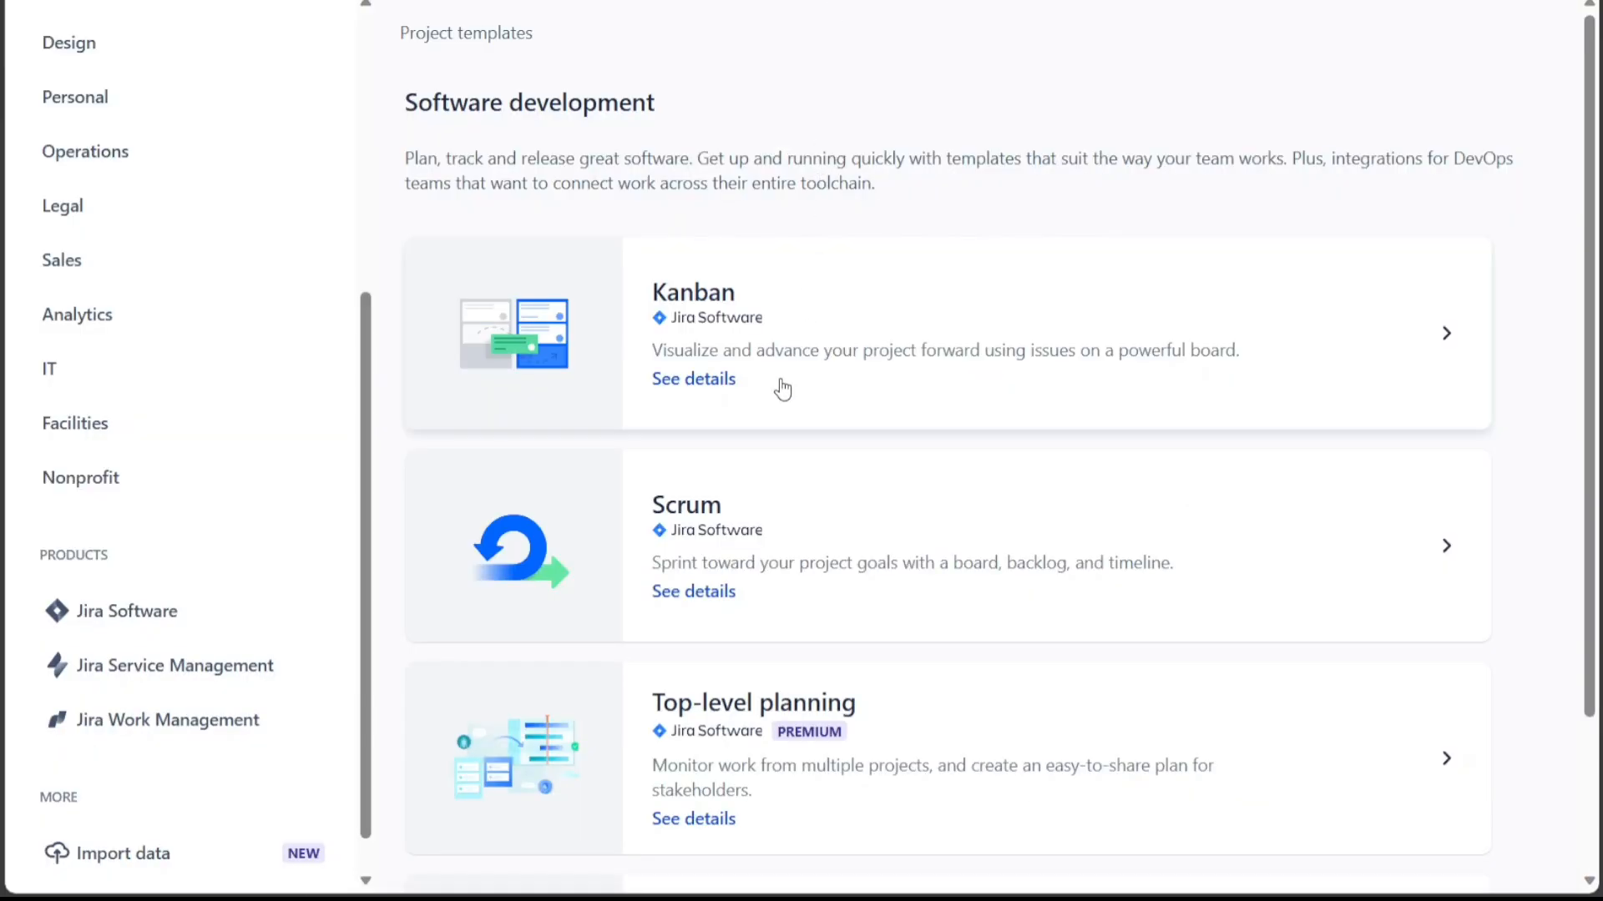
mouse_move(267, 471)
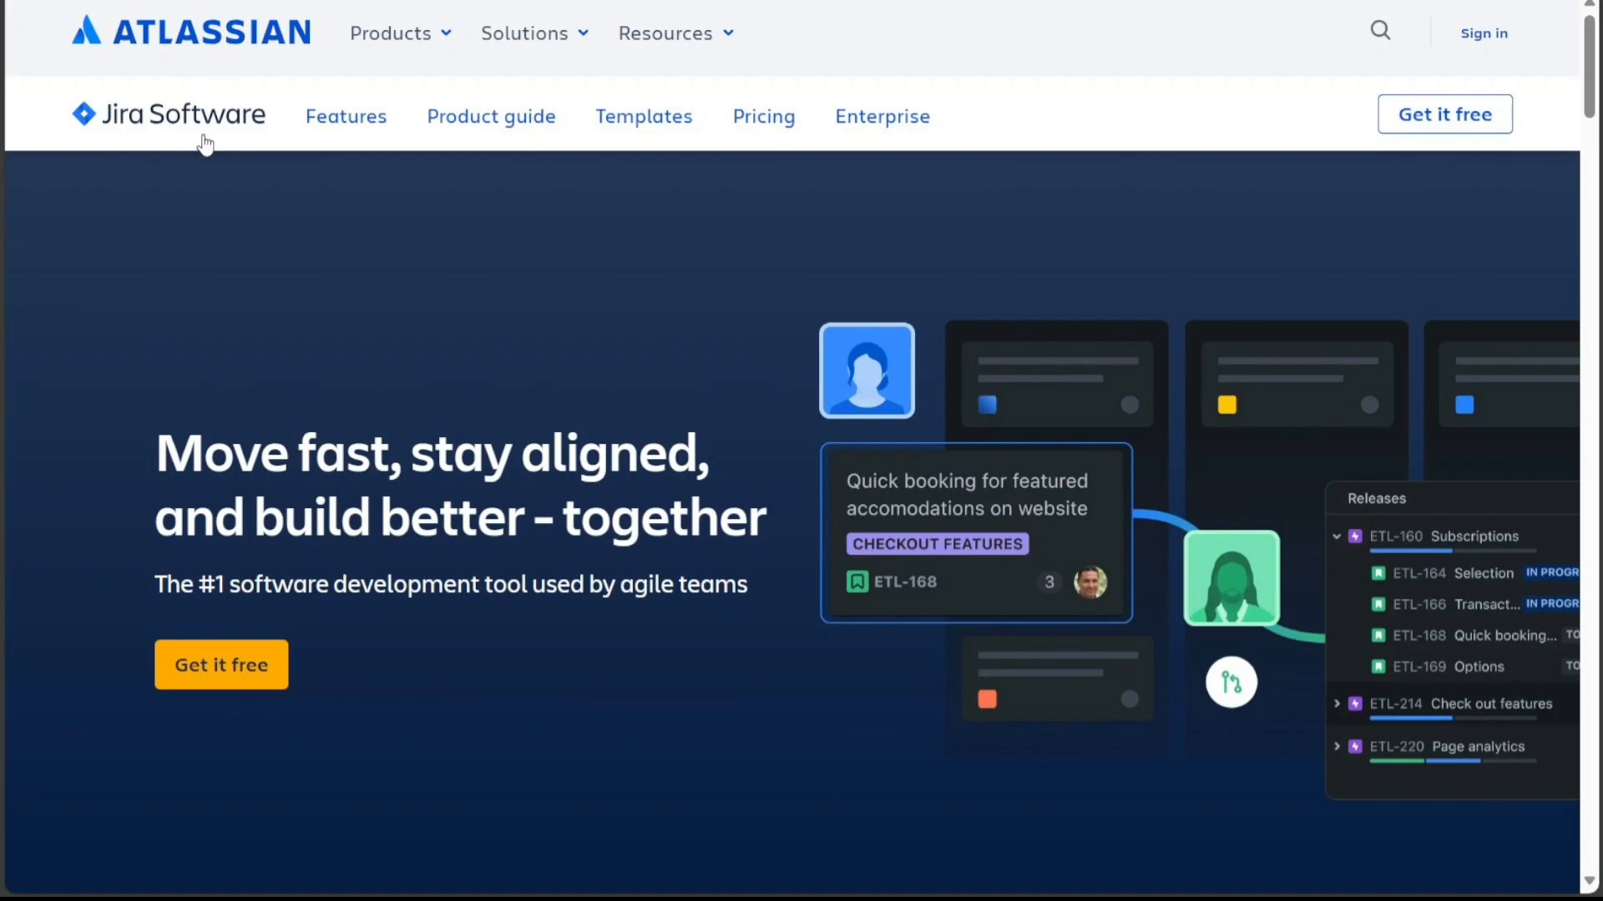
mouse_move(254, 122)
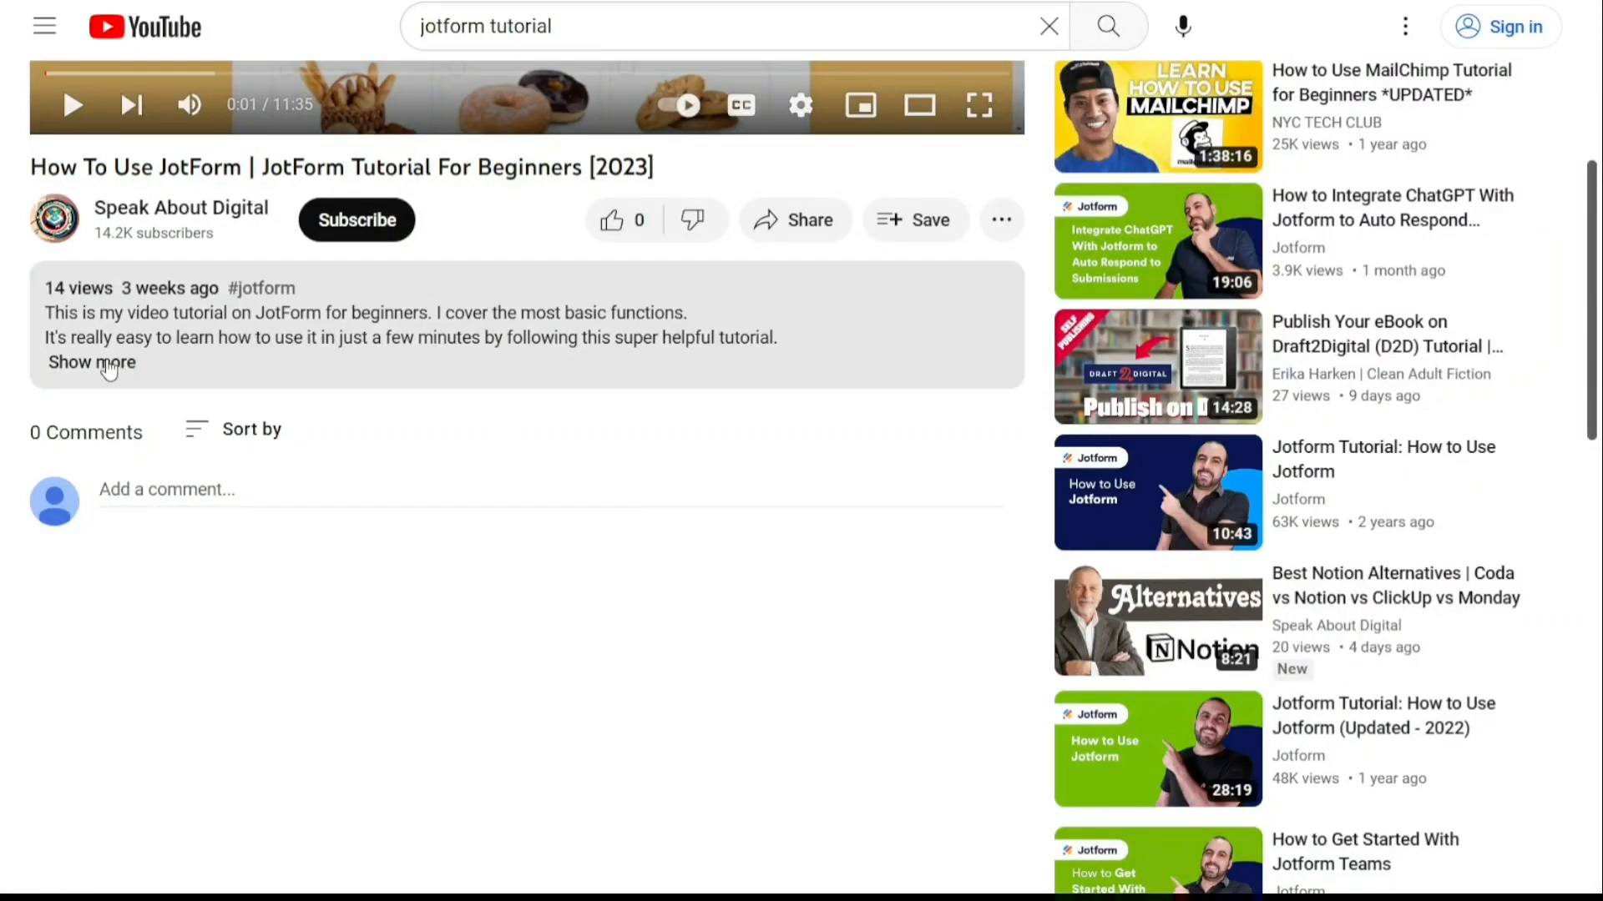
Step: Expand the JotForm tutorial's description to reveal the free sign-up link
click(91, 363)
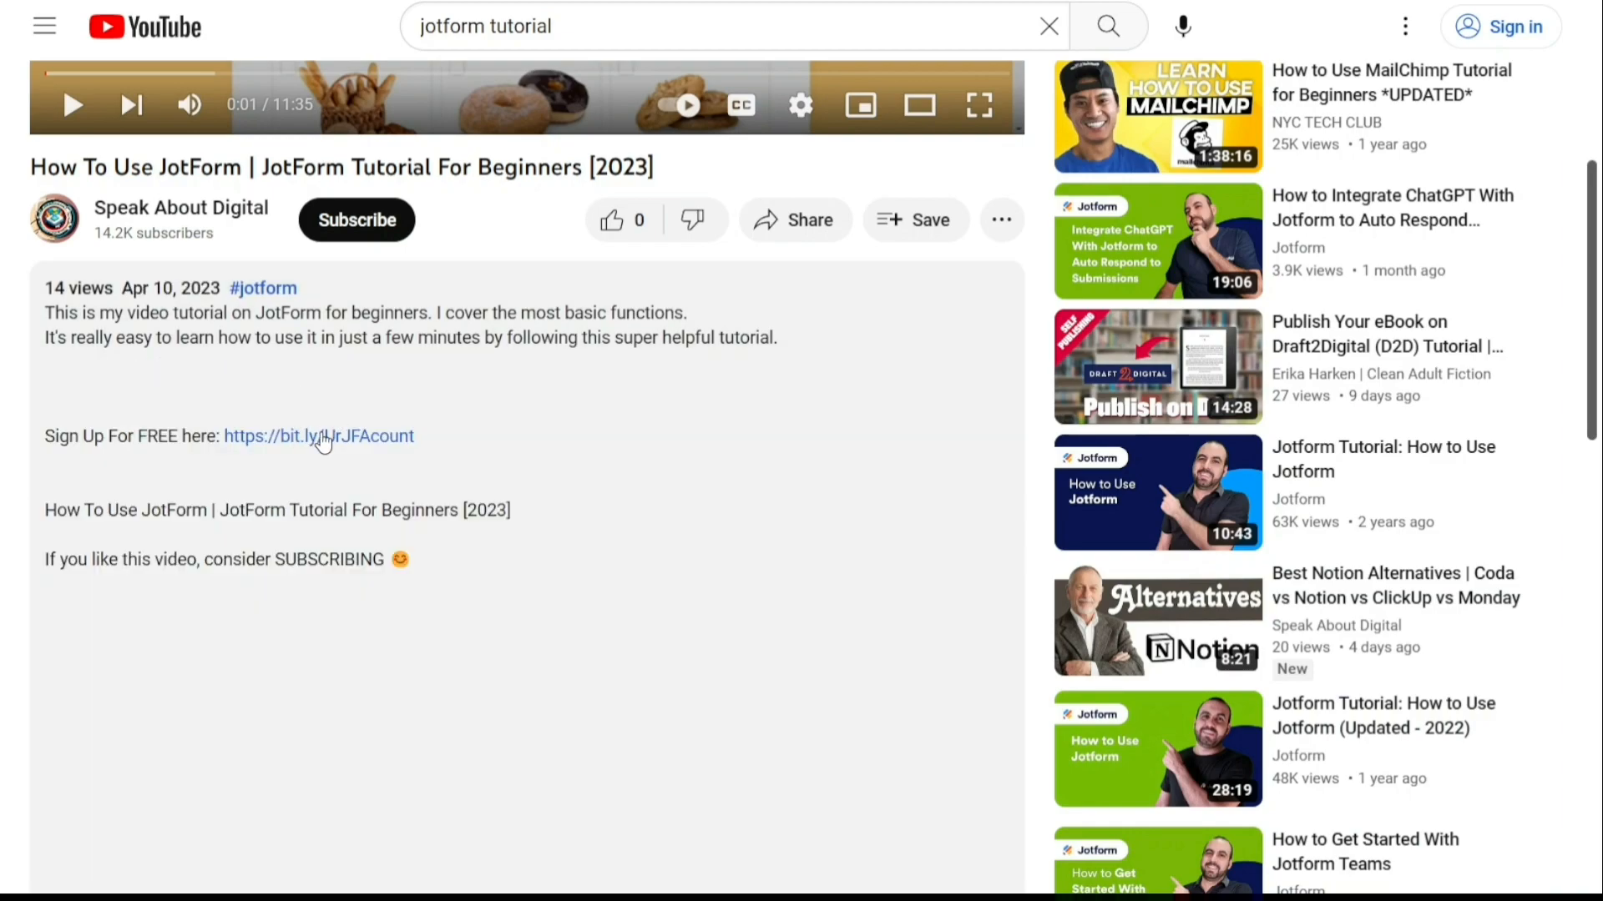